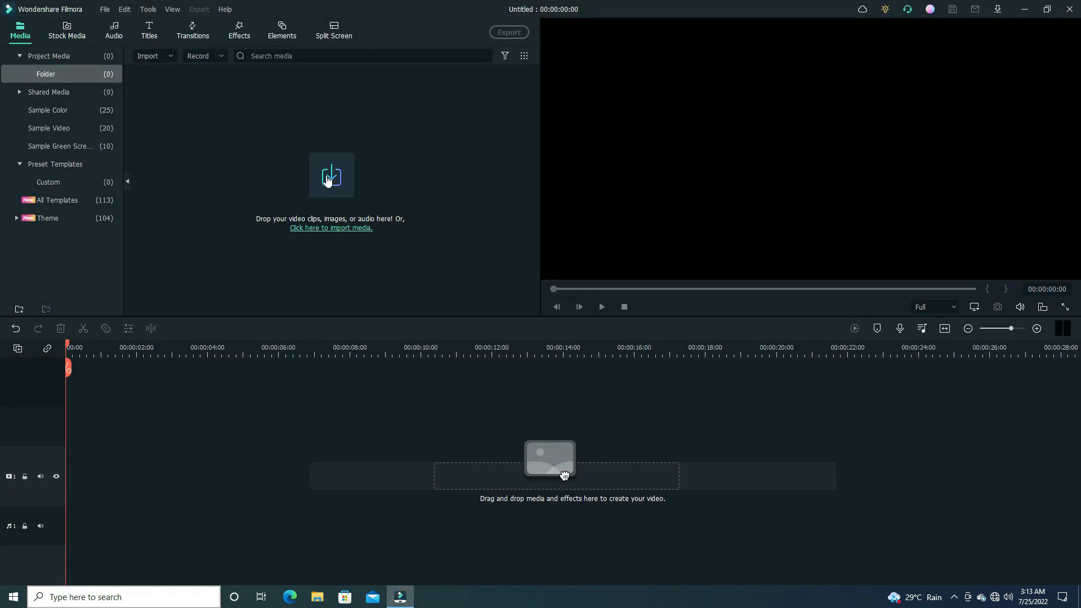
Step: Import the Project_07-23(1) Full HD street clip into the project
{"action": "left_click", "coordinate": [331, 227]}
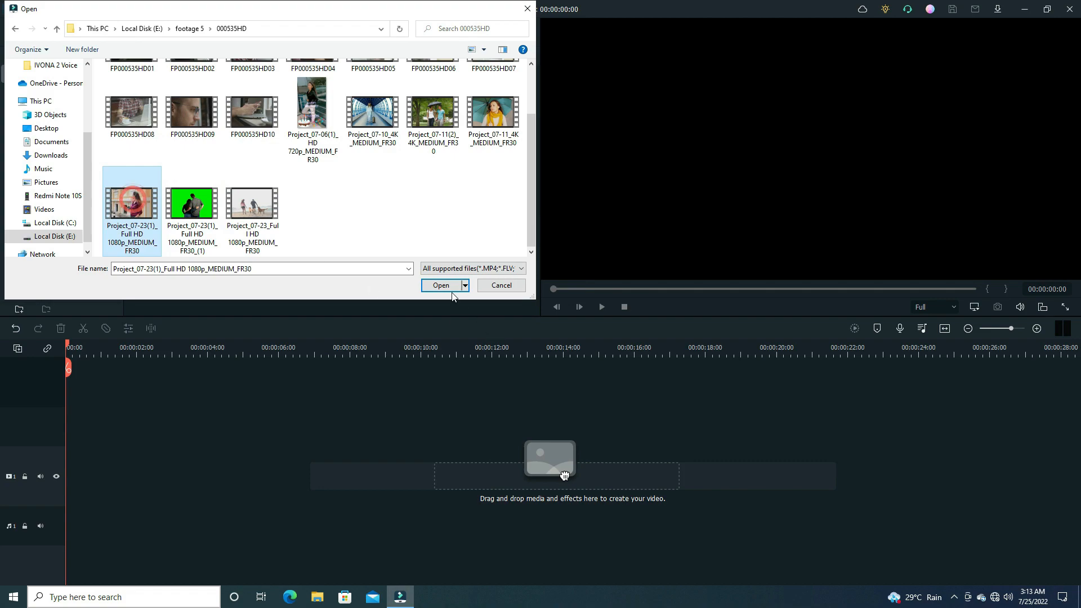
{"action": "left_click", "coordinate": [440, 285]}
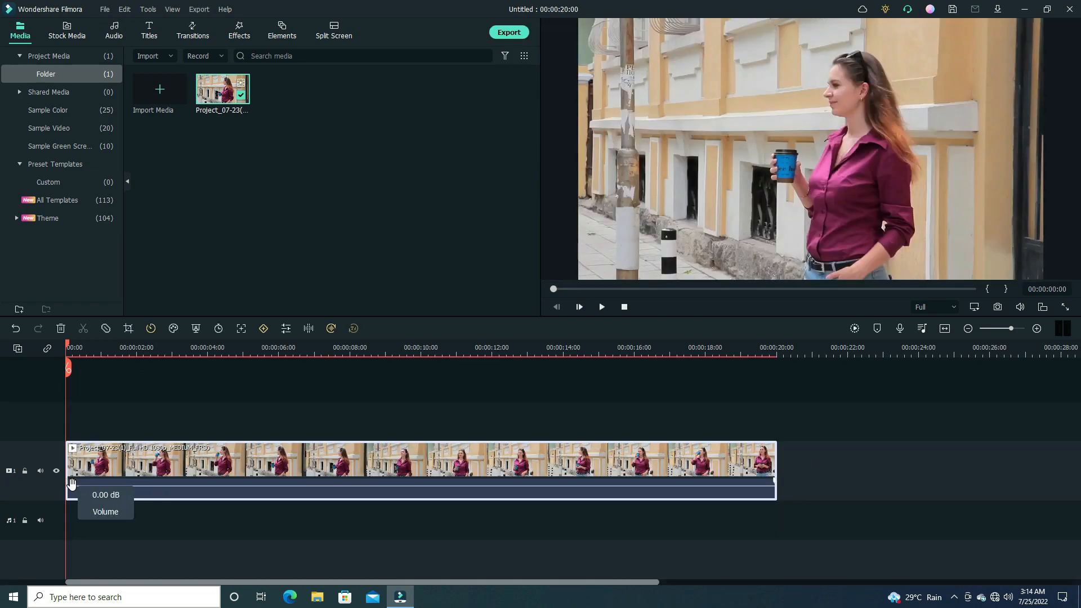
Step: Trim the clip's right edge down to about six and a half seconds
{"action": "left_click", "coordinate": [177, 347]}
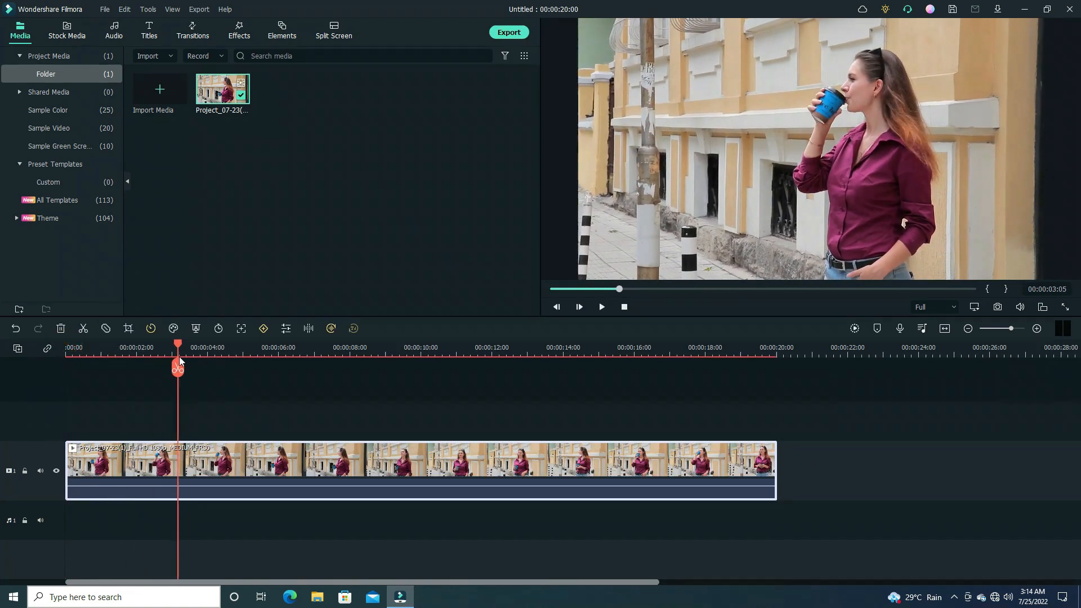
{"action": "left_click_drag", "start_coordinate": [178, 344], "coordinate": [310, 345]}
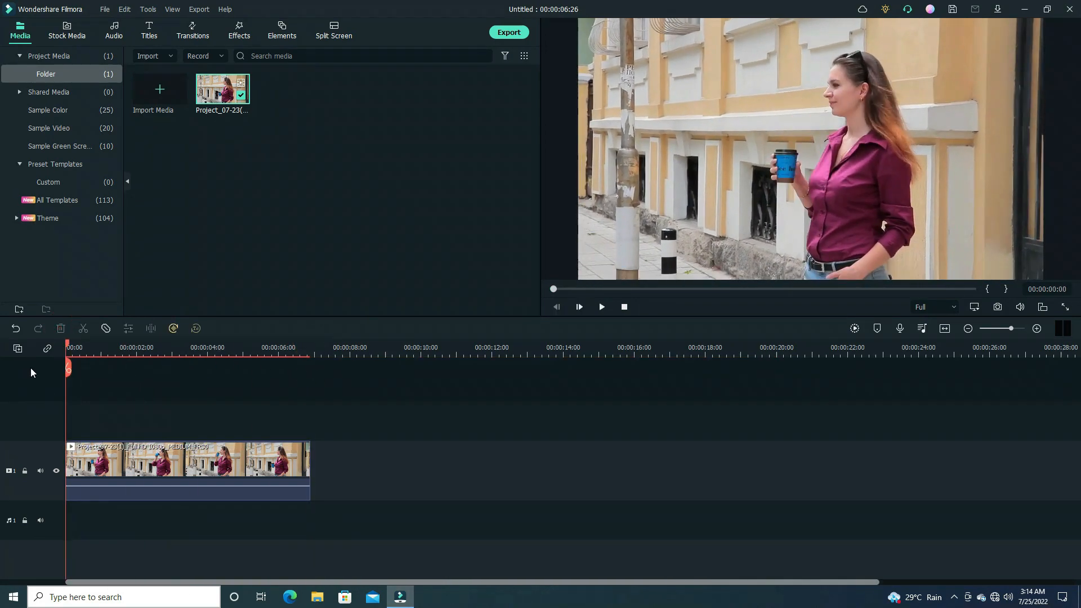
{"action": "left_click", "coordinate": [239, 31]}
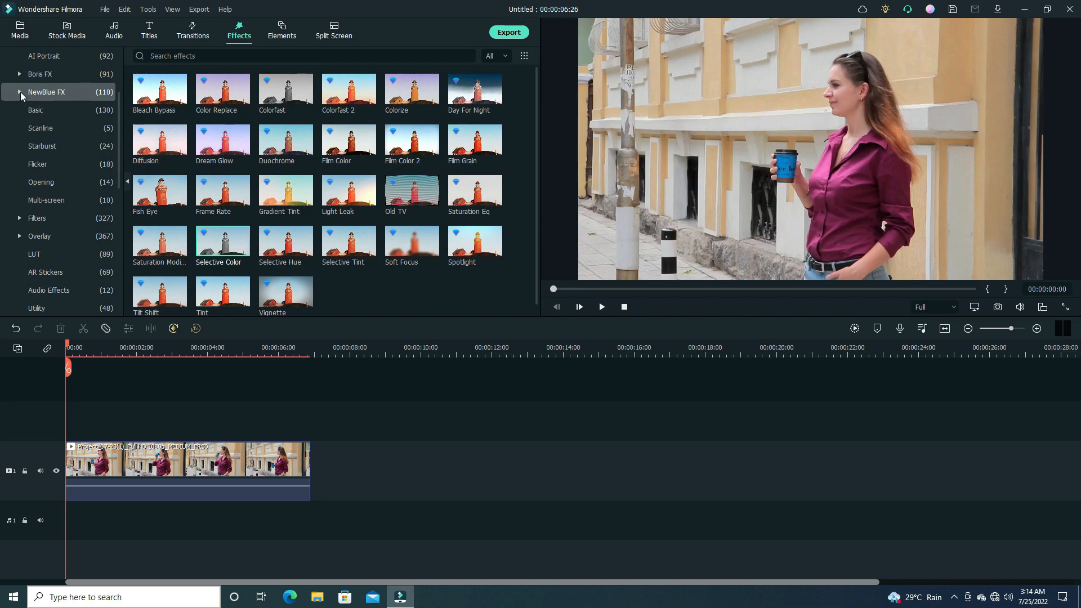
Step: Apply the NewBlue Filters Selective Color effect to the clip
{"action": "left_click", "coordinate": [46, 91]}
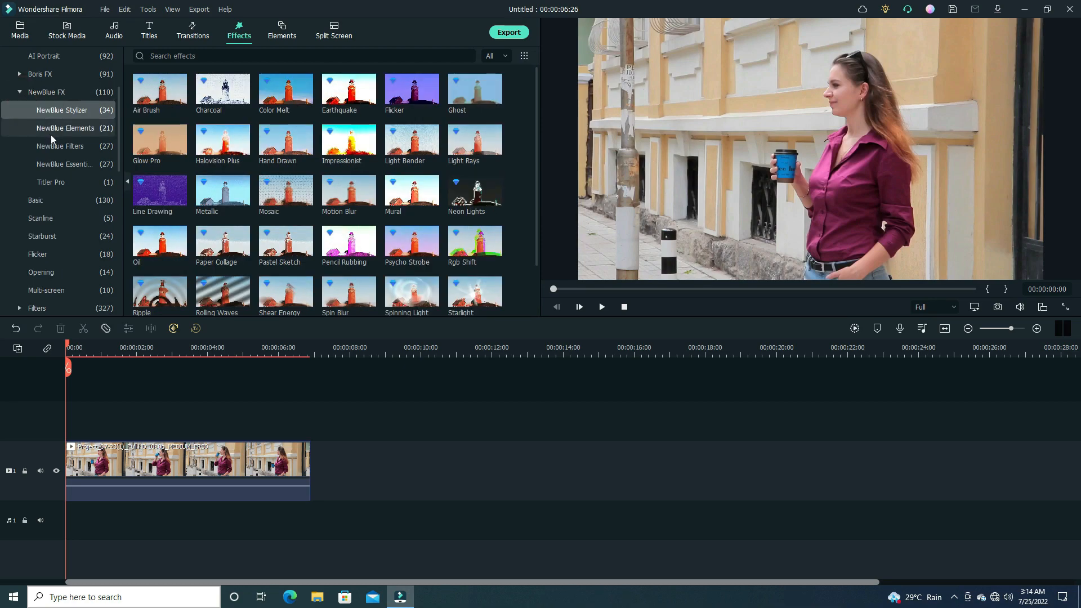
{"action": "left_click", "coordinate": [59, 146]}
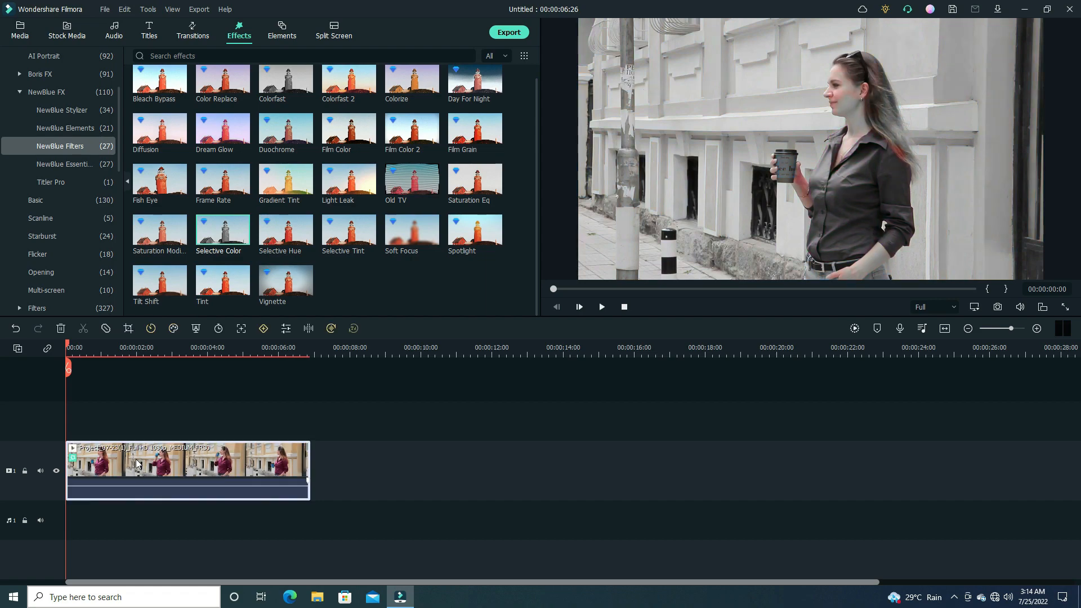
{"action": "double_click", "coordinate": [152, 460]}
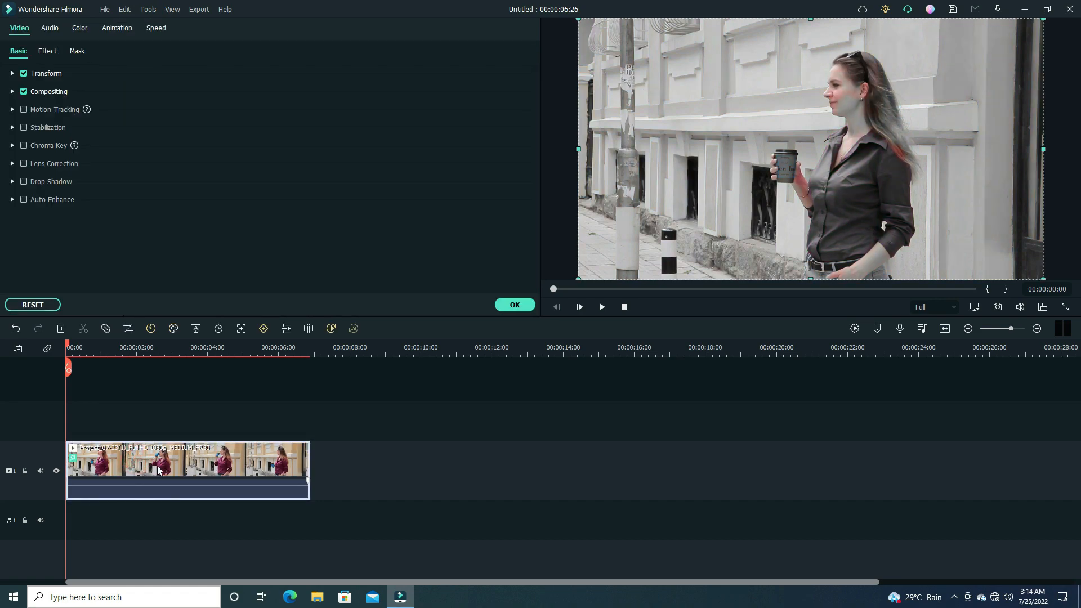
Step: Choose the Just Red preset in Selective Color and expand the First Color settings
{"action": "left_click", "coordinate": [47, 50]}
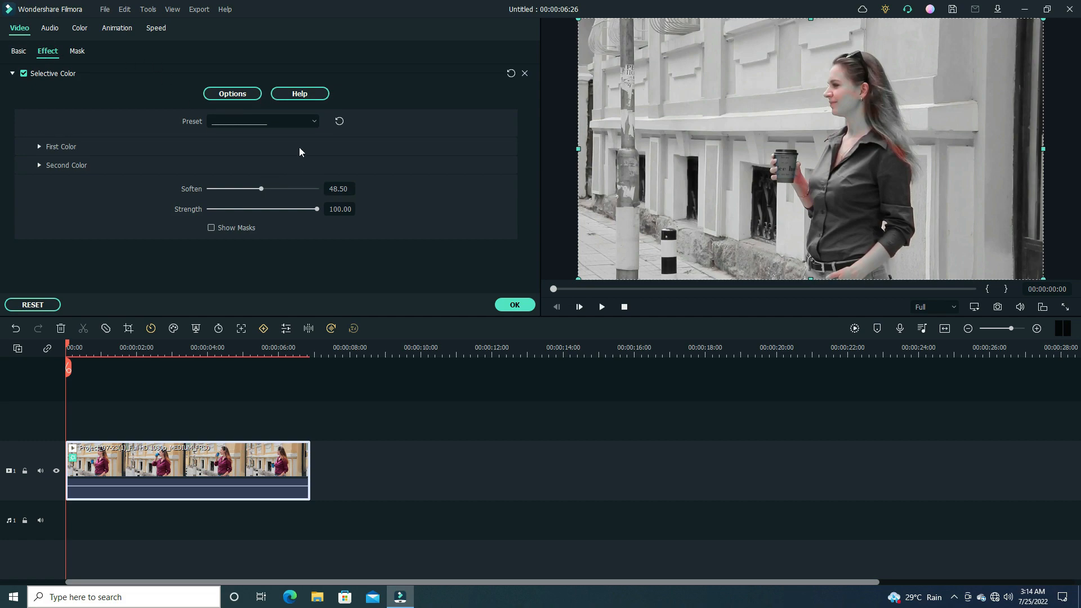
{"action": "left_click", "coordinate": [261, 122]}
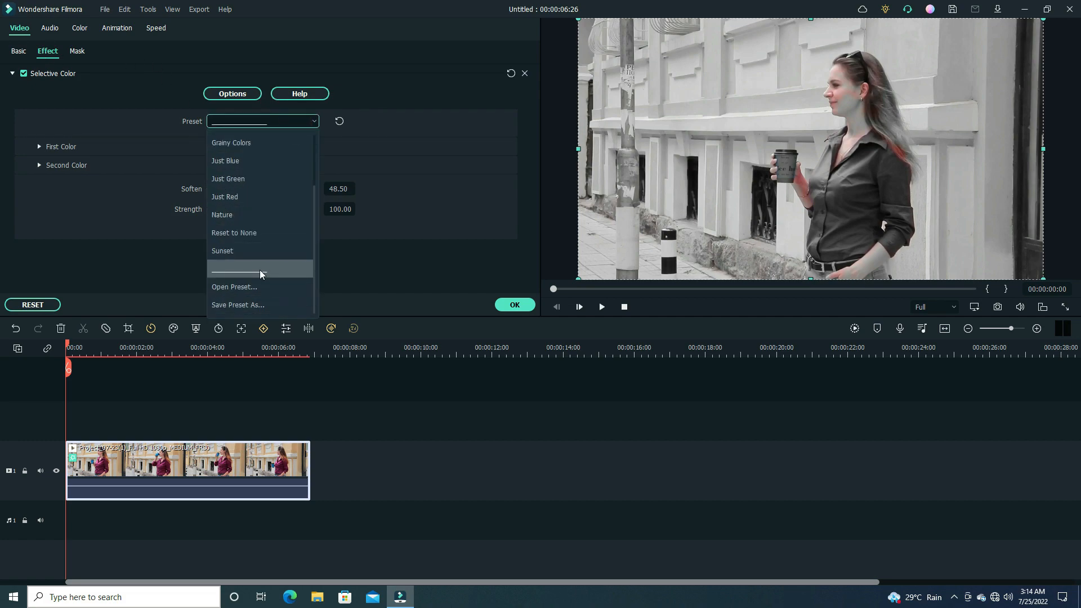
{"action": "left_click", "coordinate": [225, 196]}
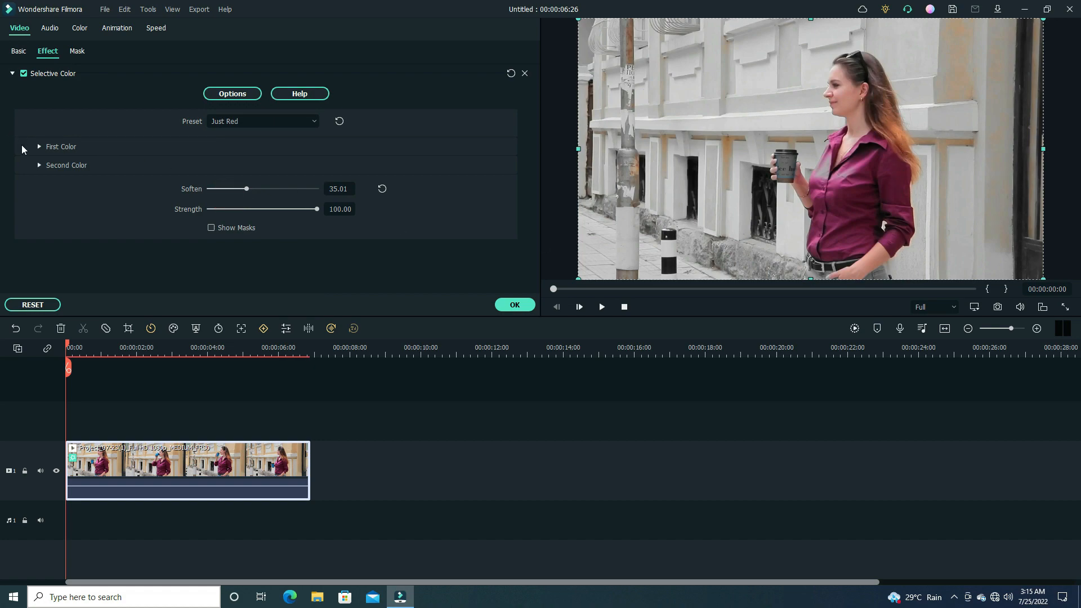
{"action": "left_click", "coordinate": [40, 147]}
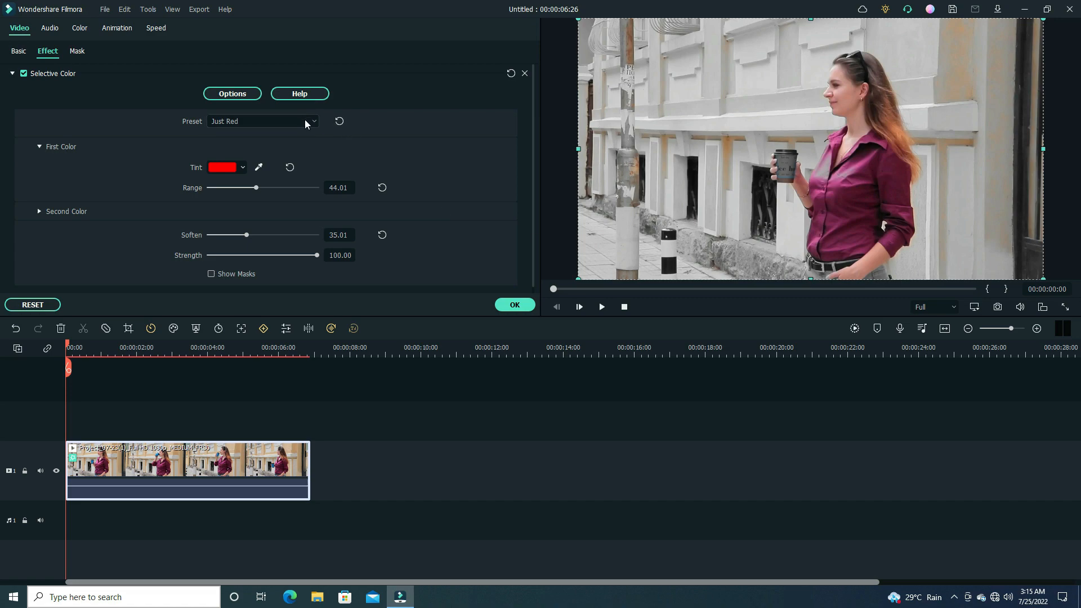
{"action": "left_click", "coordinate": [262, 121]}
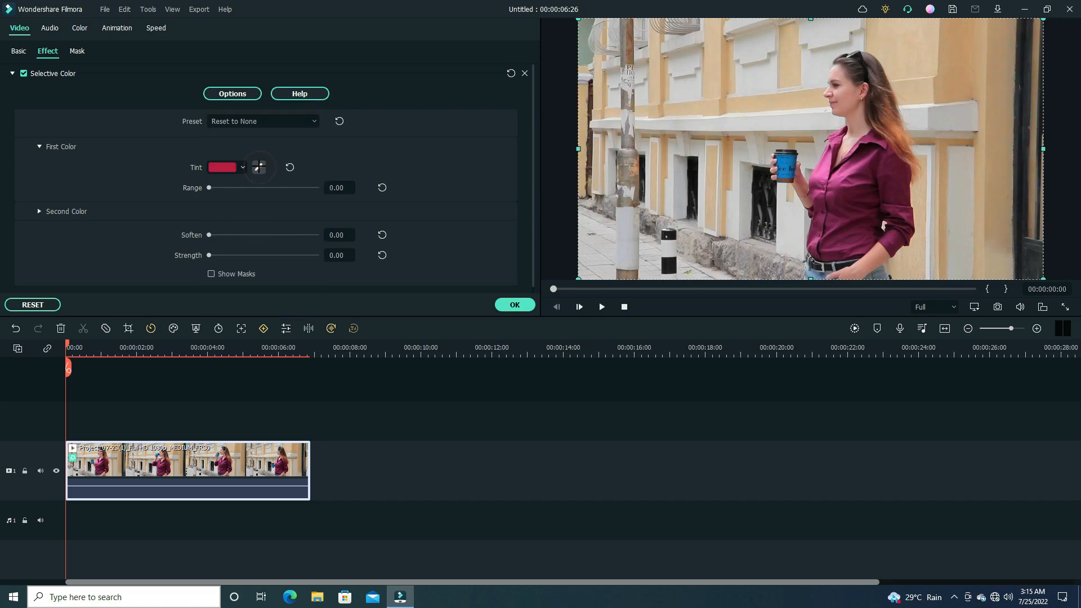
Step: Sample the shirt's magenta and set Soften 50, Strength 100, Range 19
{"action": "left_click", "coordinate": [259, 167]}
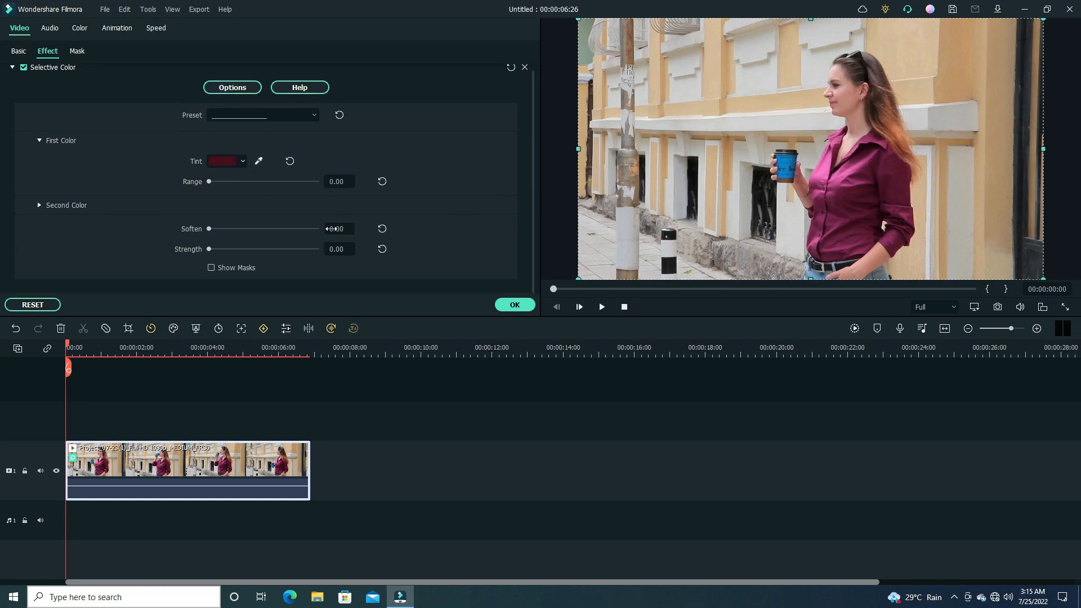
{"action": "left_click_drag", "start_coordinate": [208, 229], "coordinate": [263, 229]}
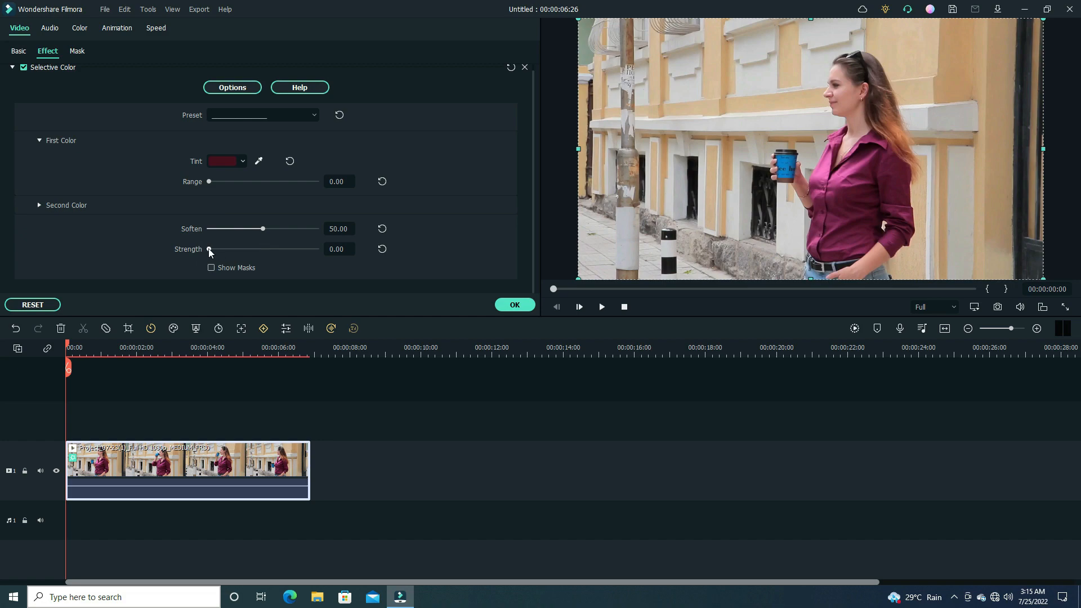
{"action": "left_click_drag", "start_coordinate": [210, 249], "coordinate": [316, 249]}
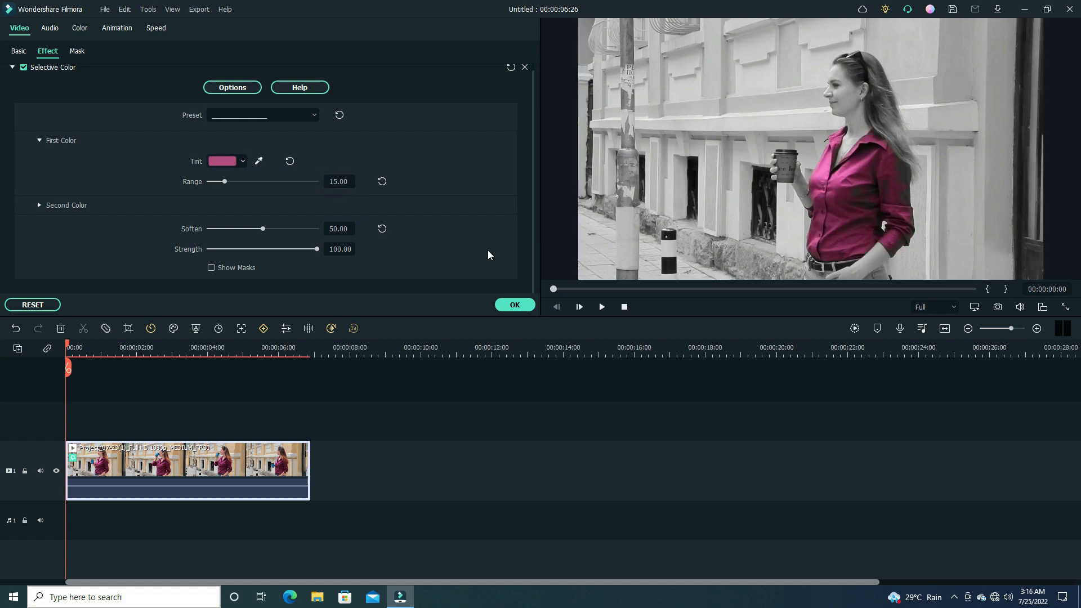
{"action": "left_click_drag", "start_coordinate": [218, 180], "coordinate": [221, 181]}
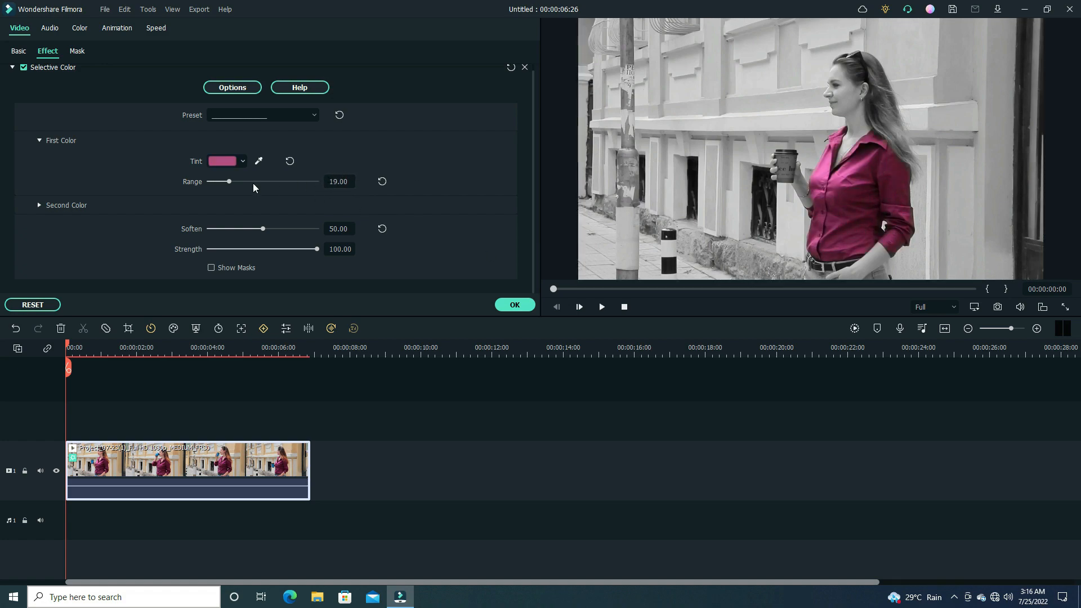
Step: Export the finished clip as an MP4 video
{"action": "left_click", "coordinate": [508, 31]}
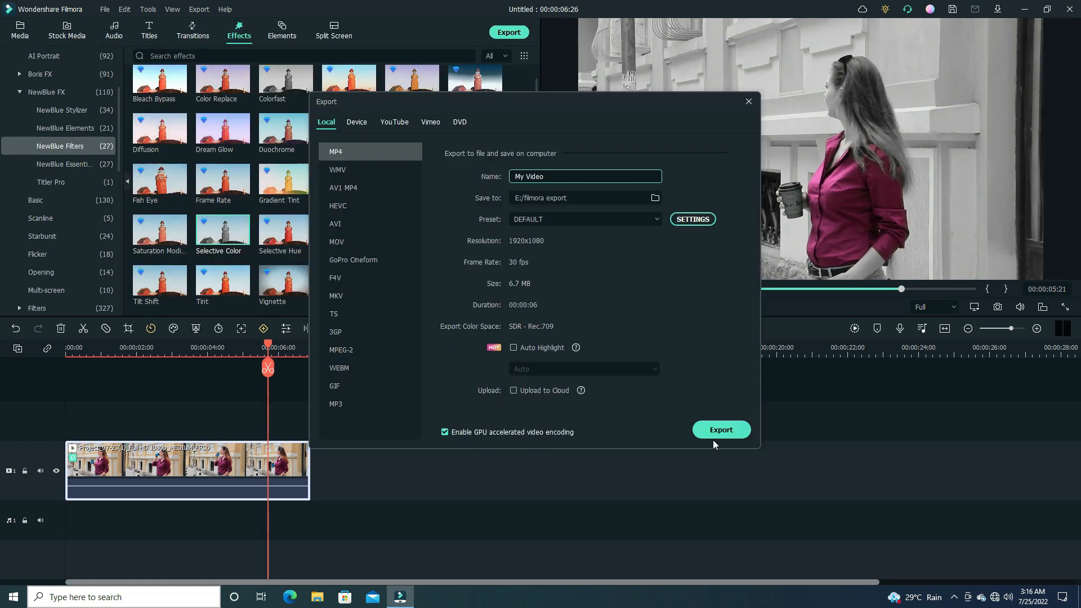
{"action": "left_click", "coordinate": [720, 429]}
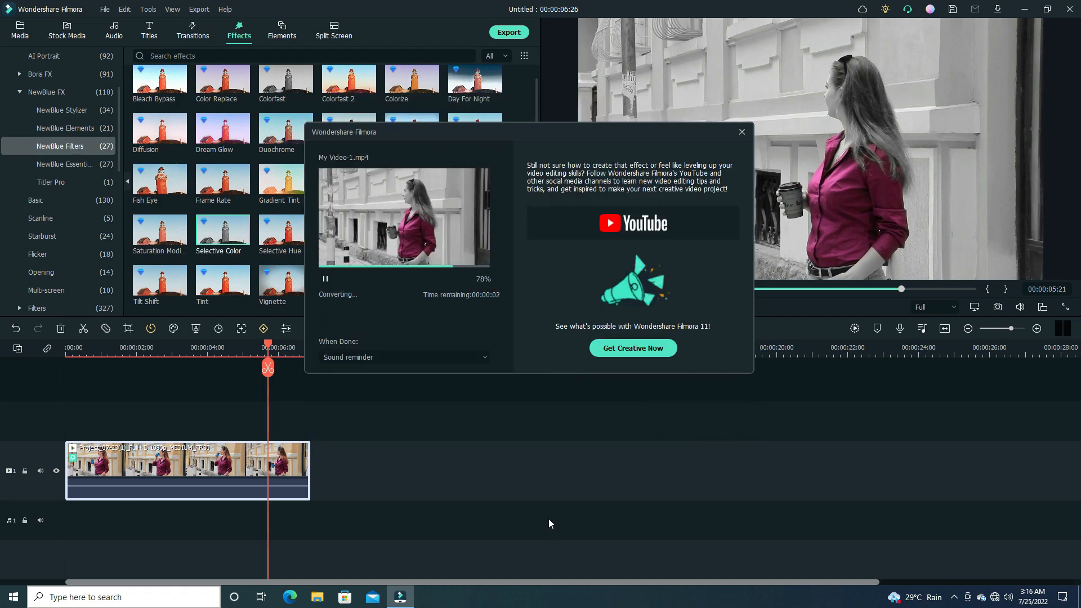